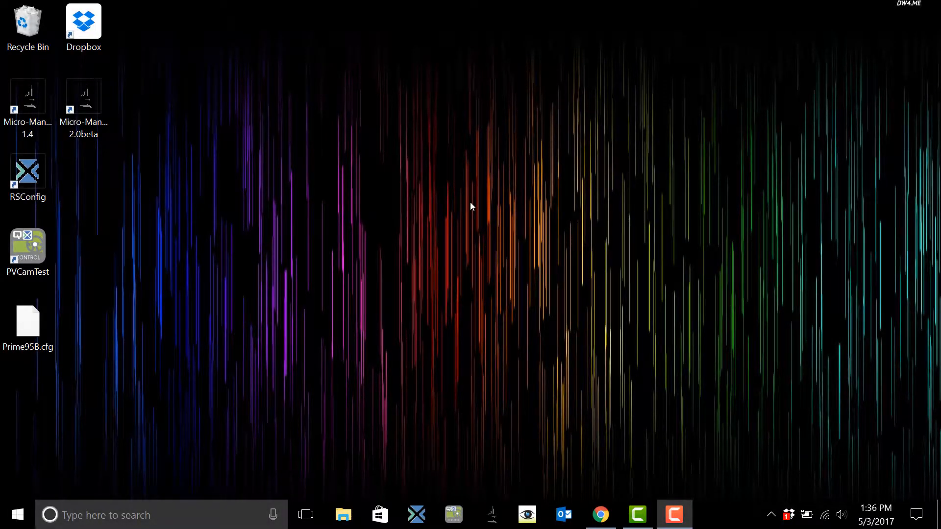
Launch Micro-Manager 1.4 and accept Prime95B.cfg as the startup configuration
click(28, 96)
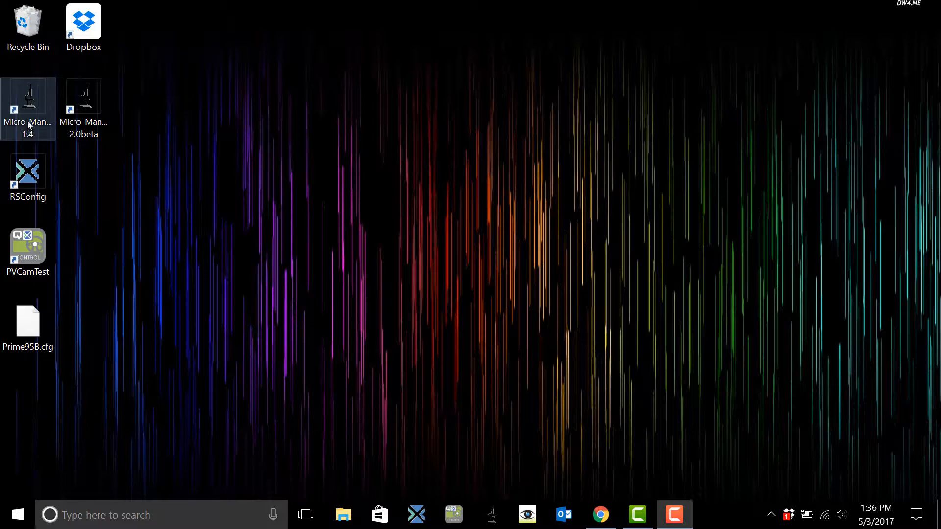
double_click(27, 102)
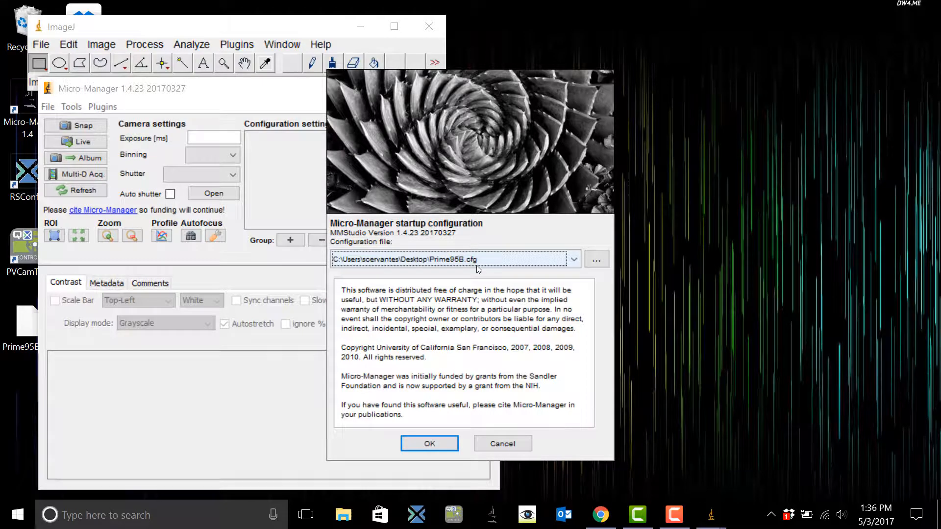
click(429, 443)
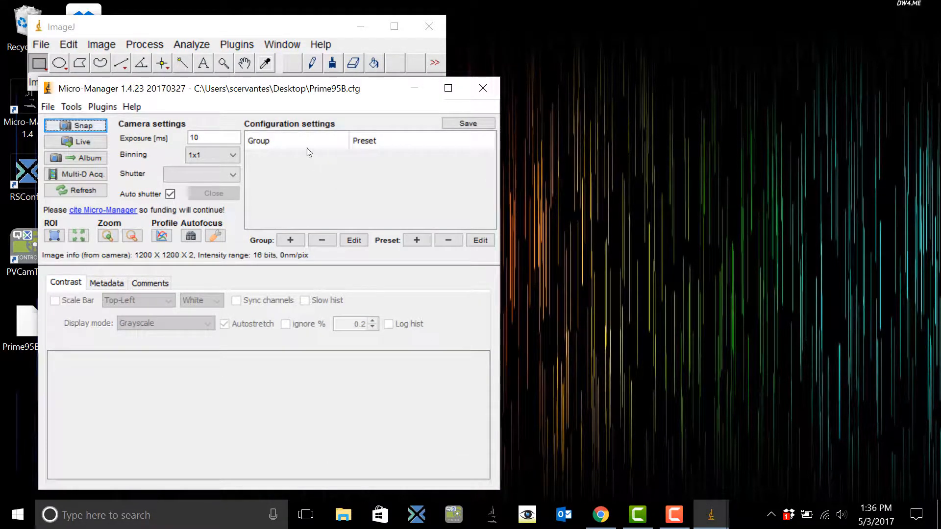
Create a group named ClearMode using the Prime95B-ClearMode camera property
click(290, 240)
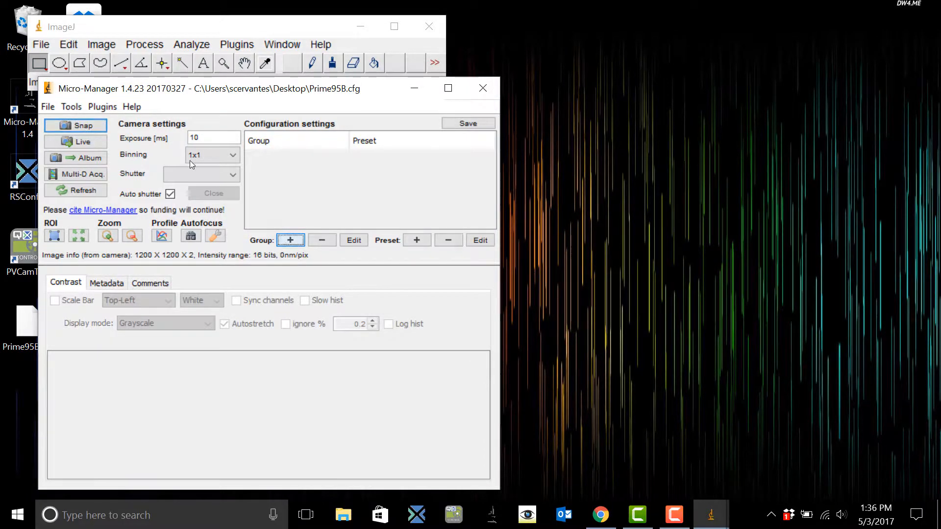
click(290, 240)
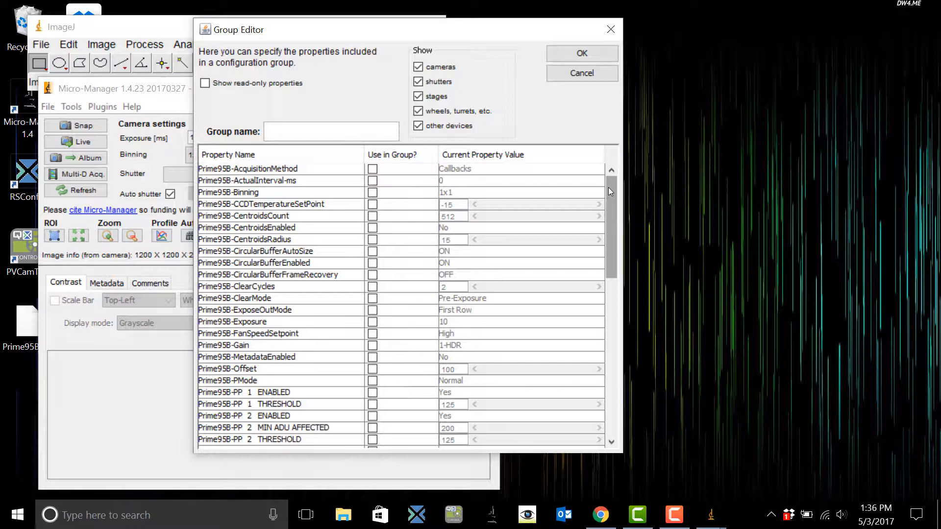
scroll(down, 3)
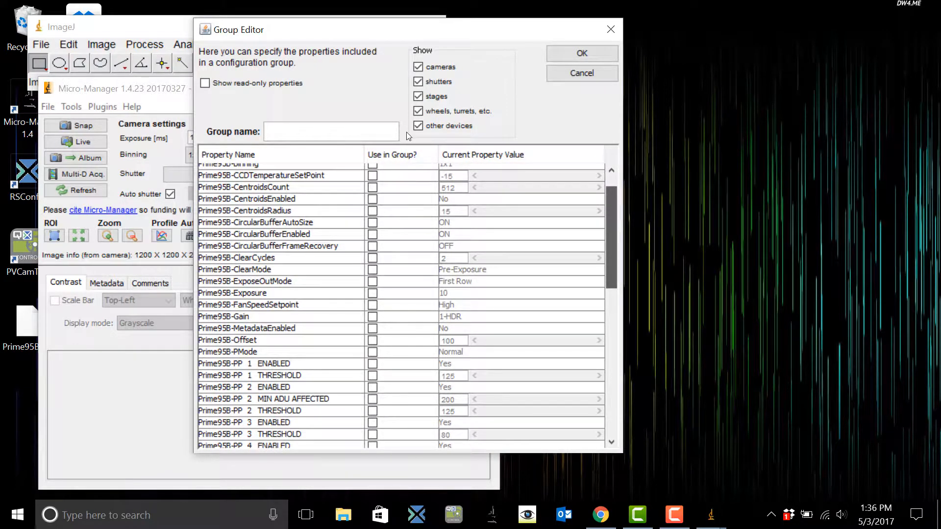
scroll(down, 3)
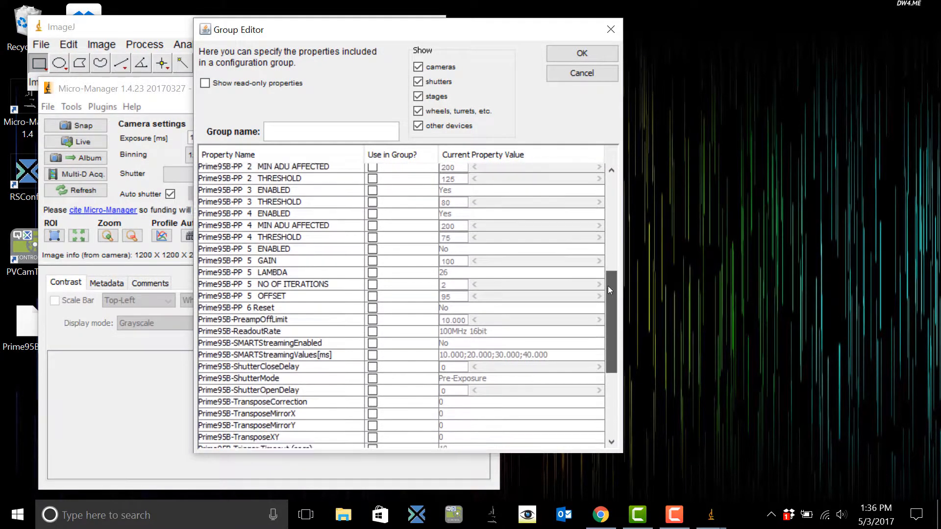
scroll(up, 3)
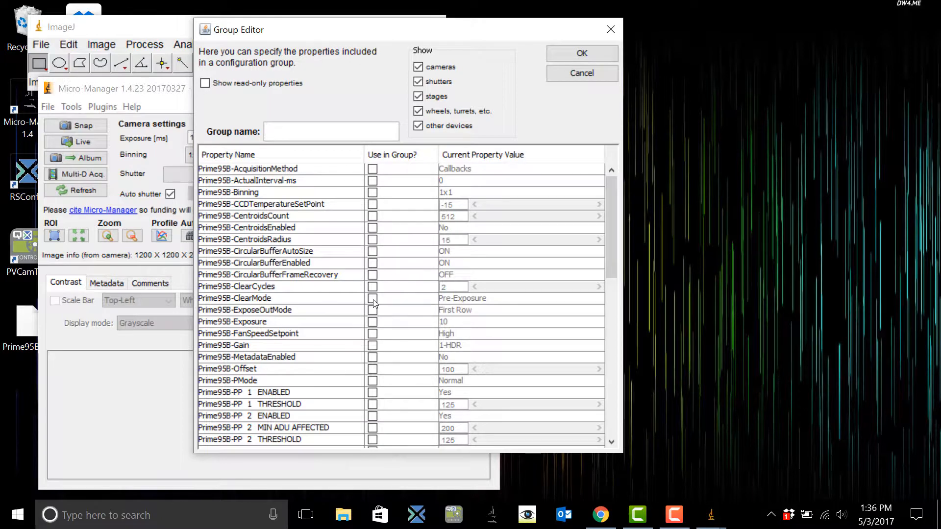
text(ClearMode)
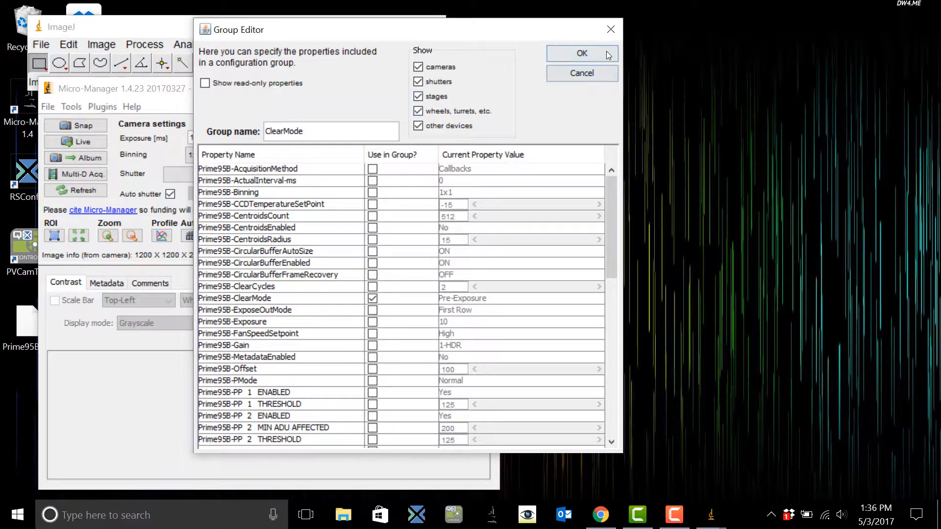
click(580, 54)
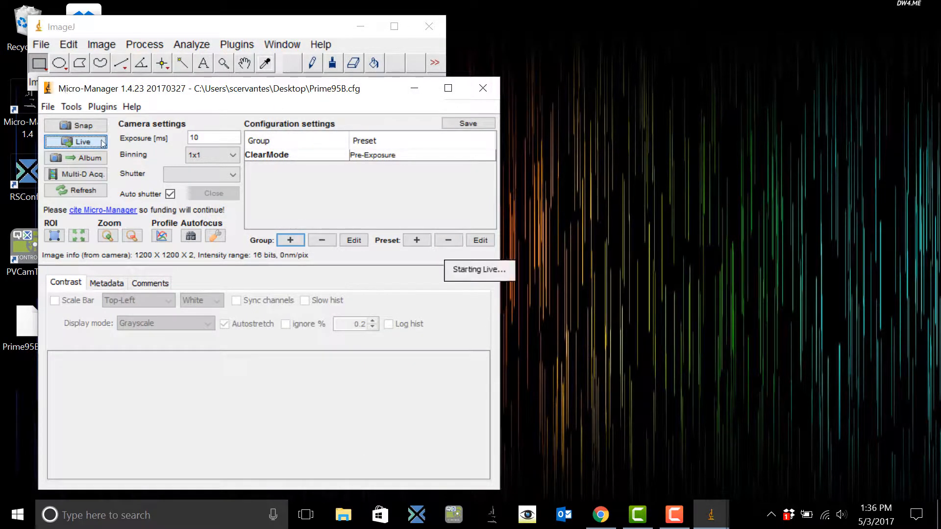
Run the live view and change the ClearMode preset to Pre-Sequence
click(82, 142)
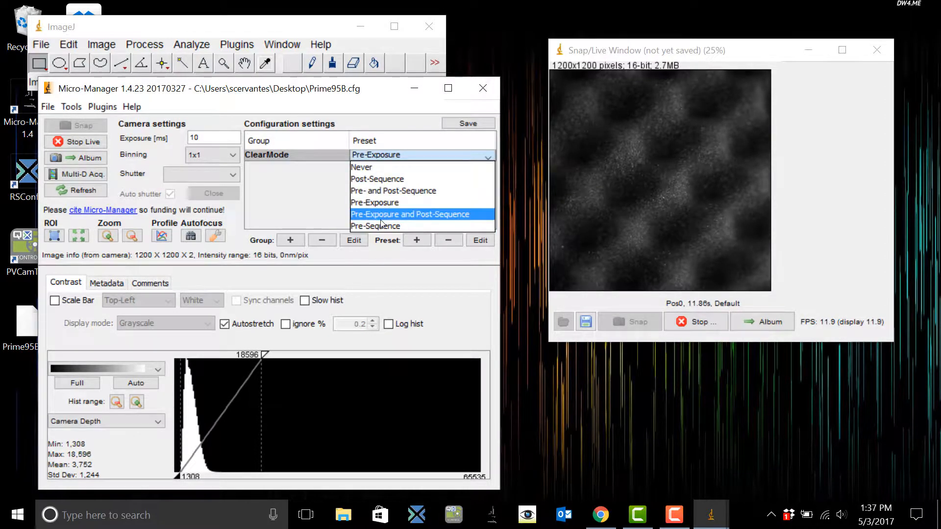
click(375, 226)
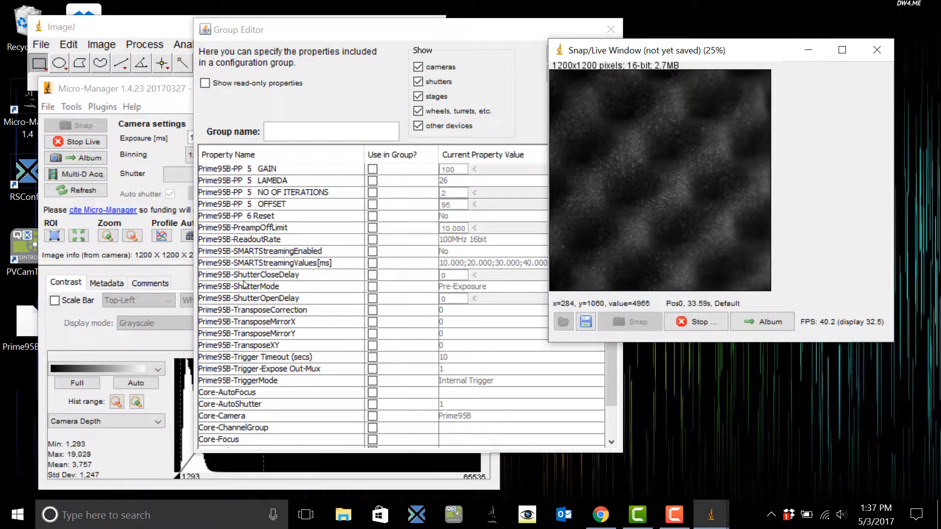
Include Prime95B-ReadoutRate in a new group named ReadoutRate
click(372, 240)
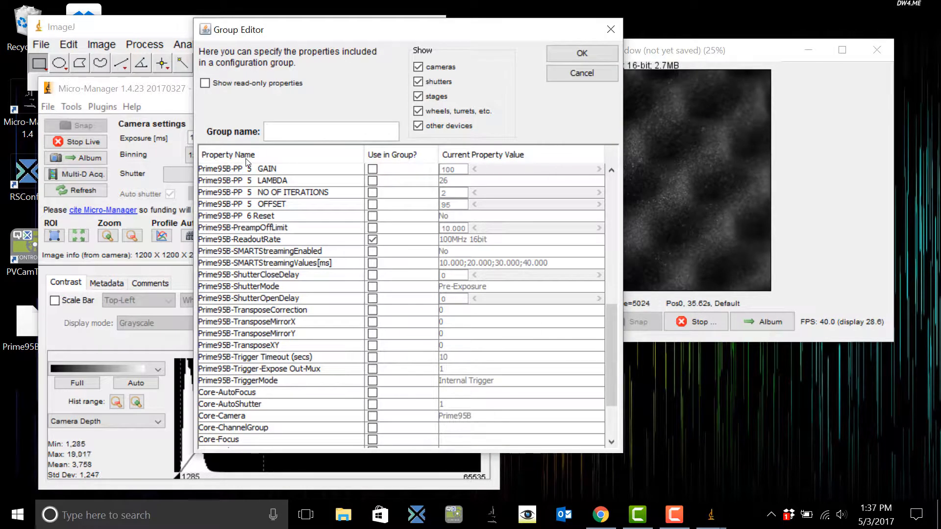
click(331, 132)
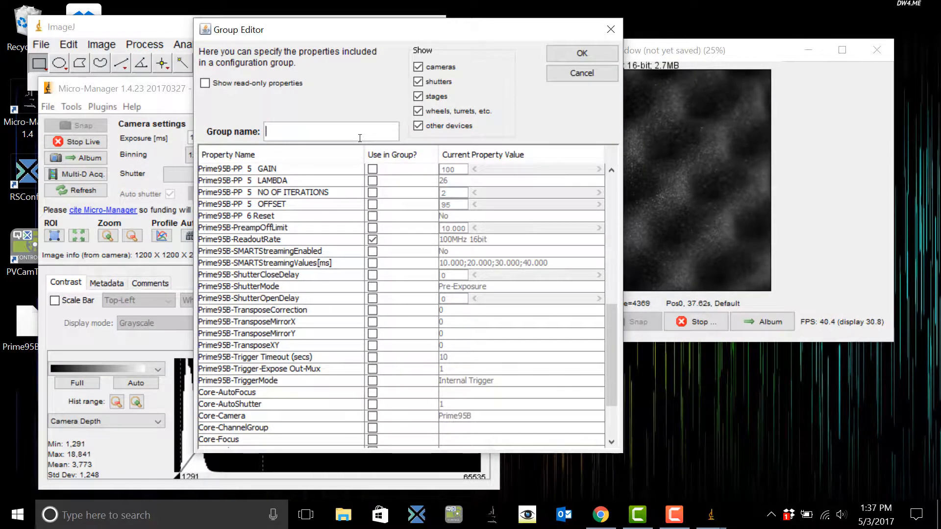
text(ReadoutRate)
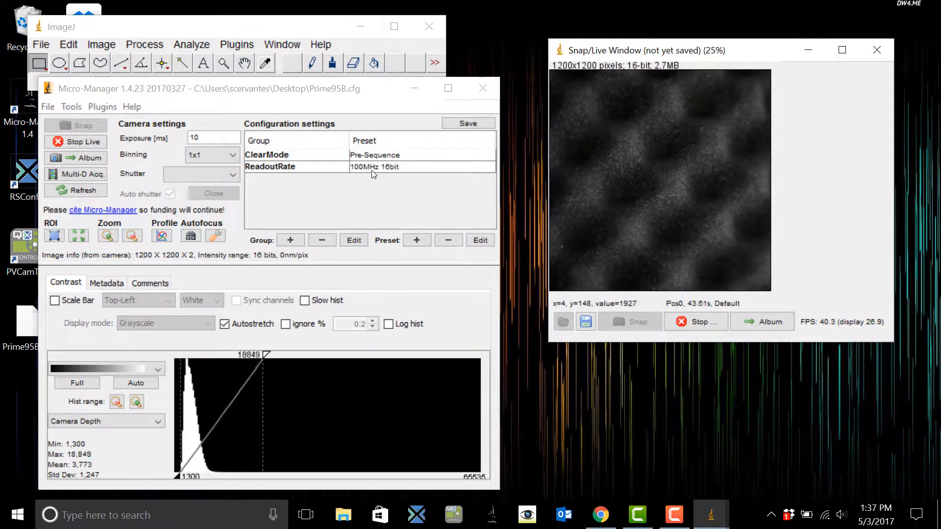
Toggle ReadoutRate between 200MHz 12bit and 100MHz 16bit, settling on 200MHz 12bit
click(420, 167)
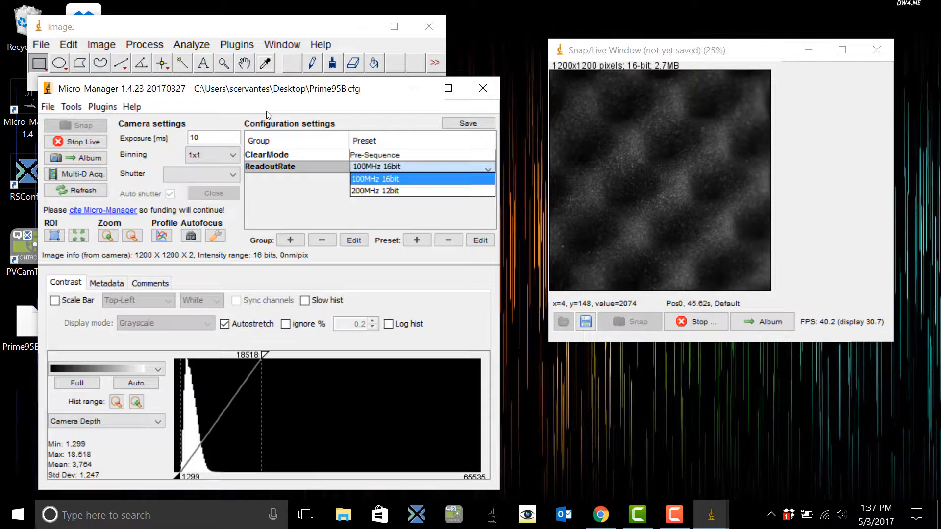
click(375, 191)
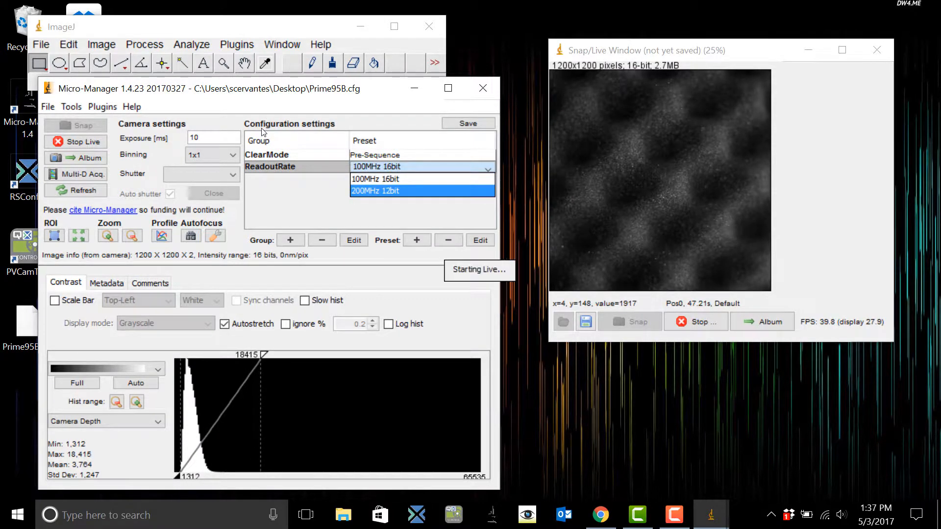
click(380, 190)
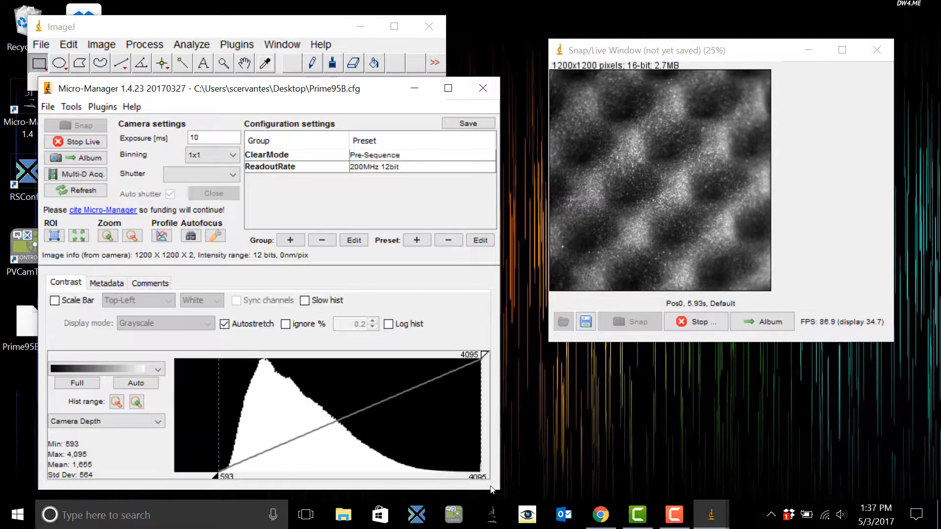
click(422, 166)
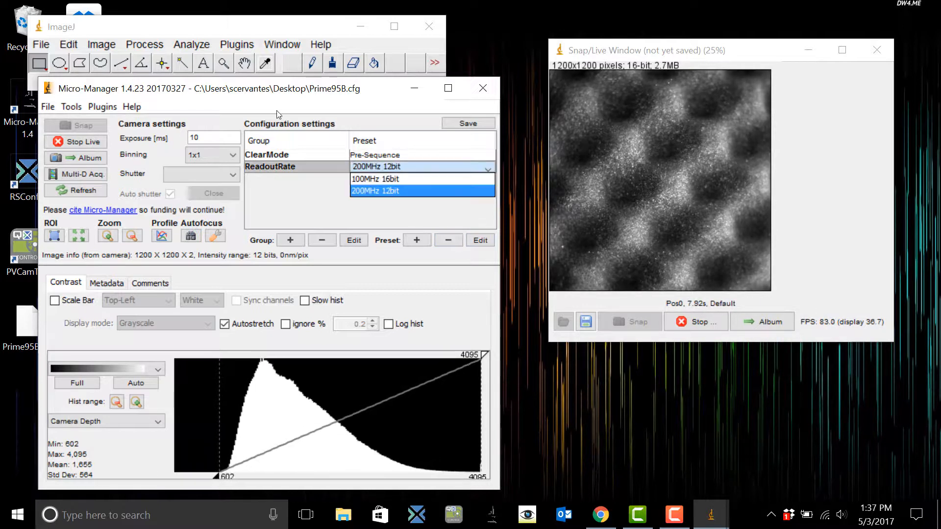
click(374, 179)
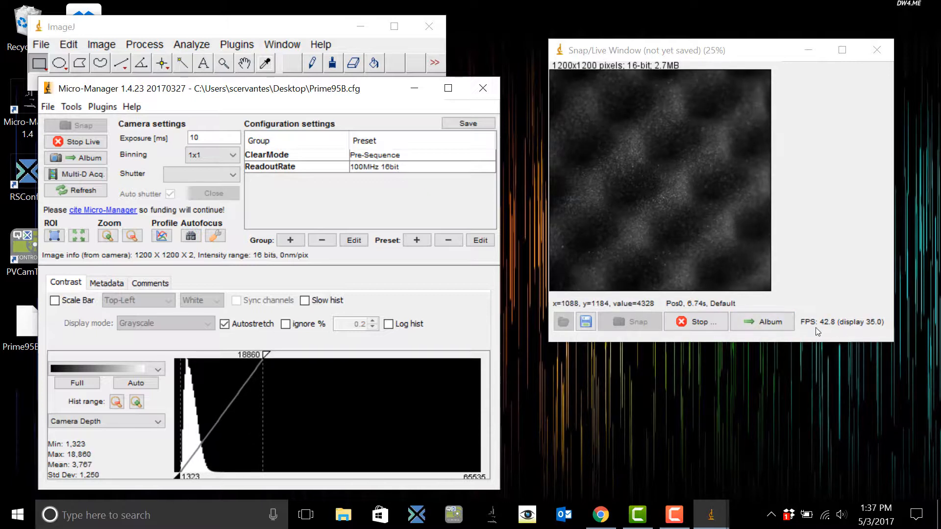
click(422, 166)
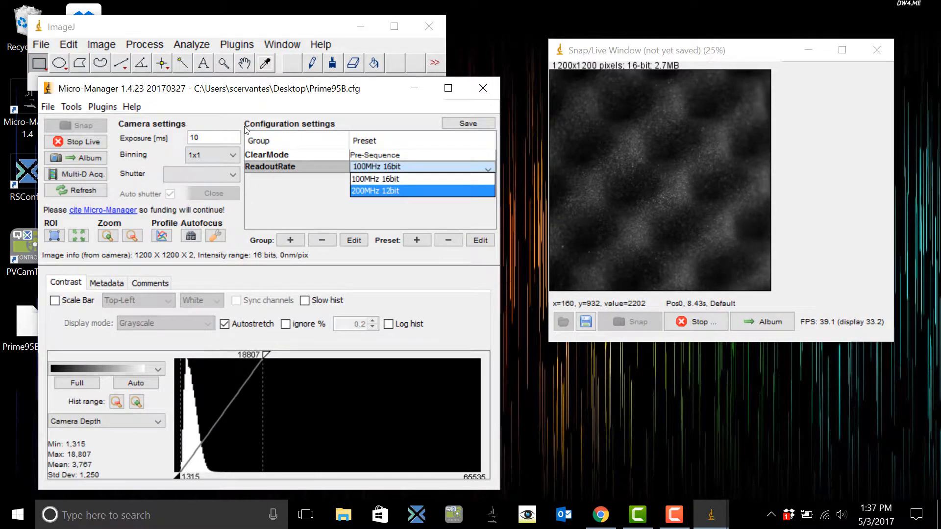
click(375, 191)
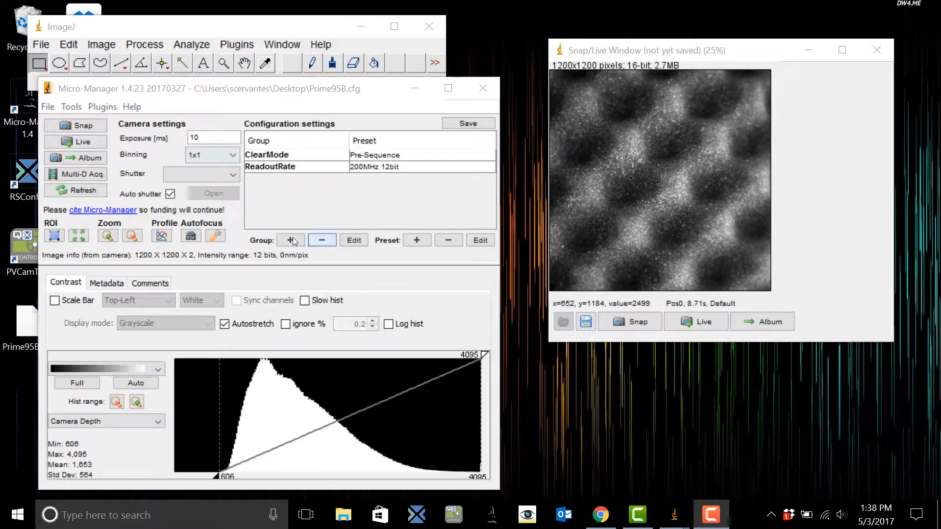
click(290, 240)
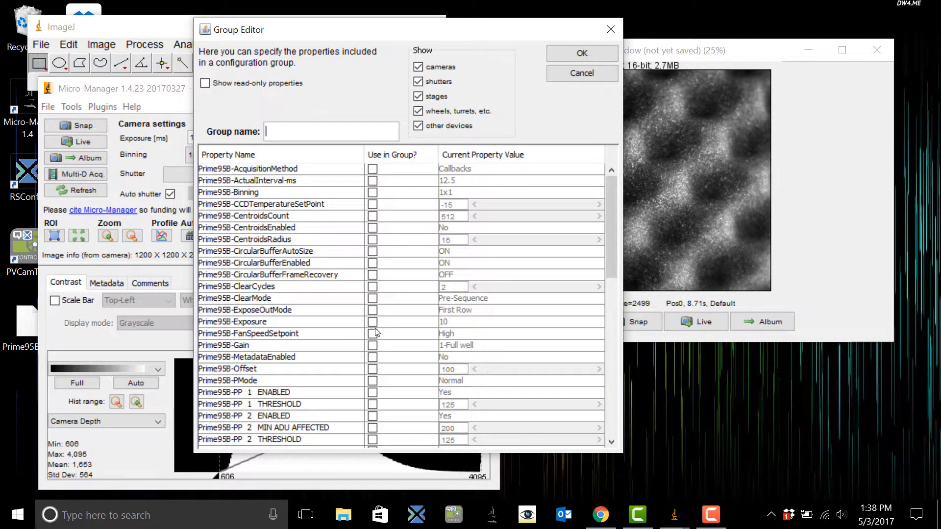
Build the Fan group from Prime95B-FanSpeedSetpoint and keep its preset at High
click(372, 333)
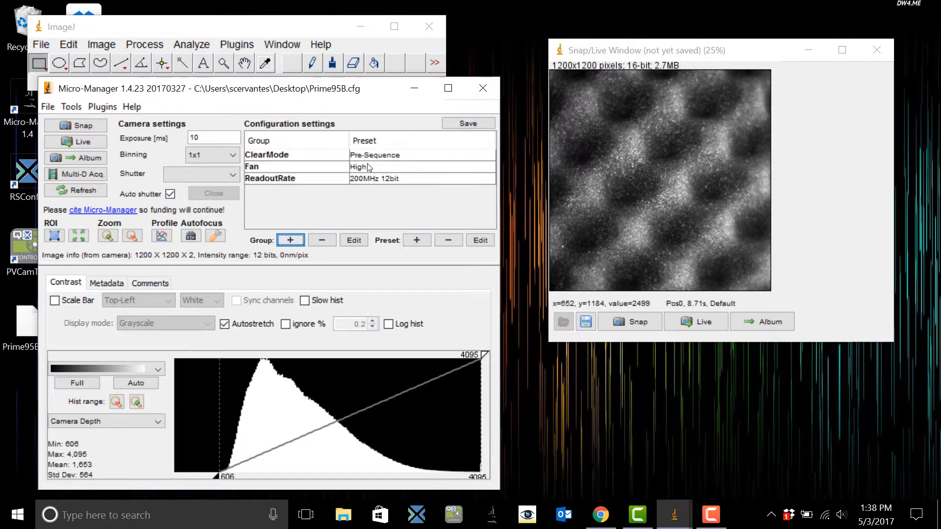
click(420, 166)
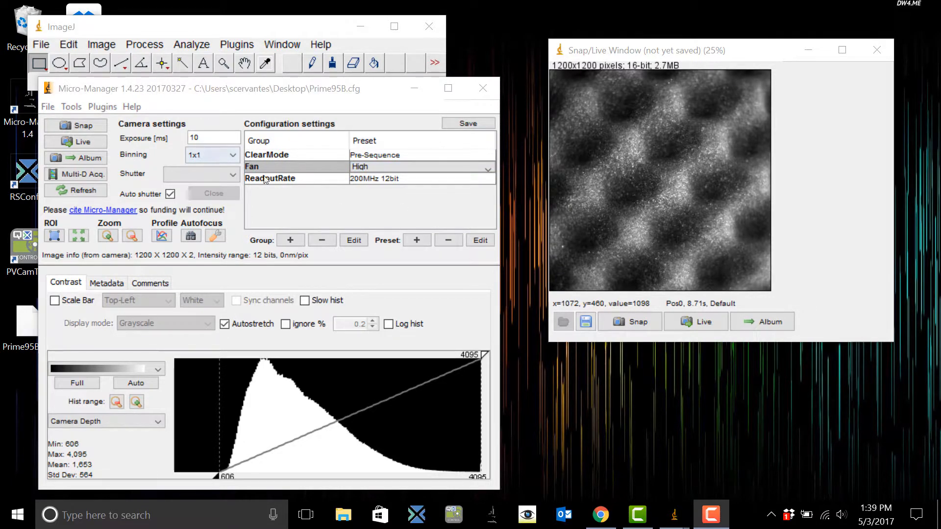
click(468, 123)
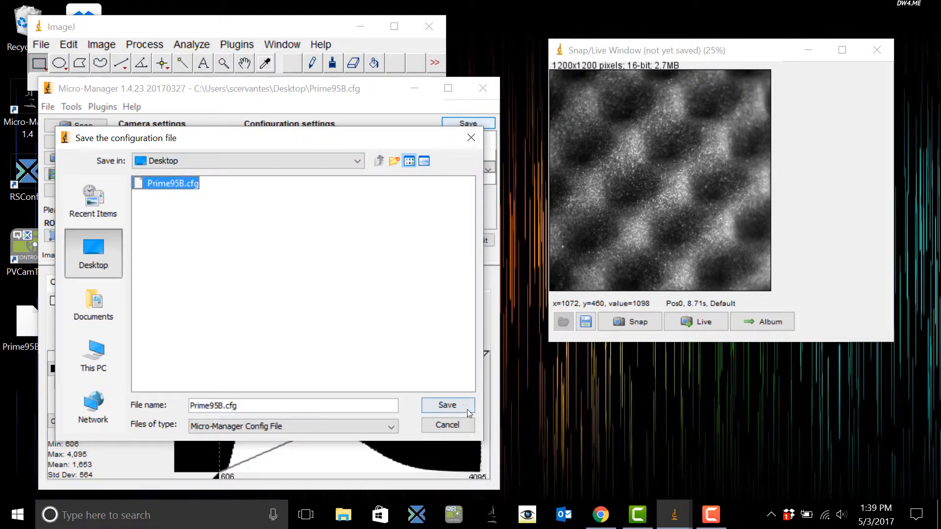
Save Prime95B.cfg to the Desktop, then reload it at startup
click(447, 405)
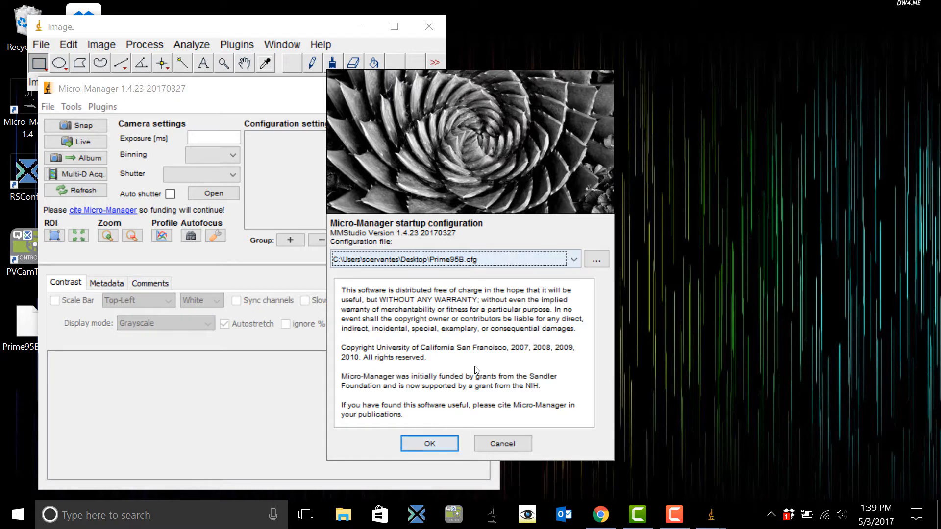
click(428, 444)
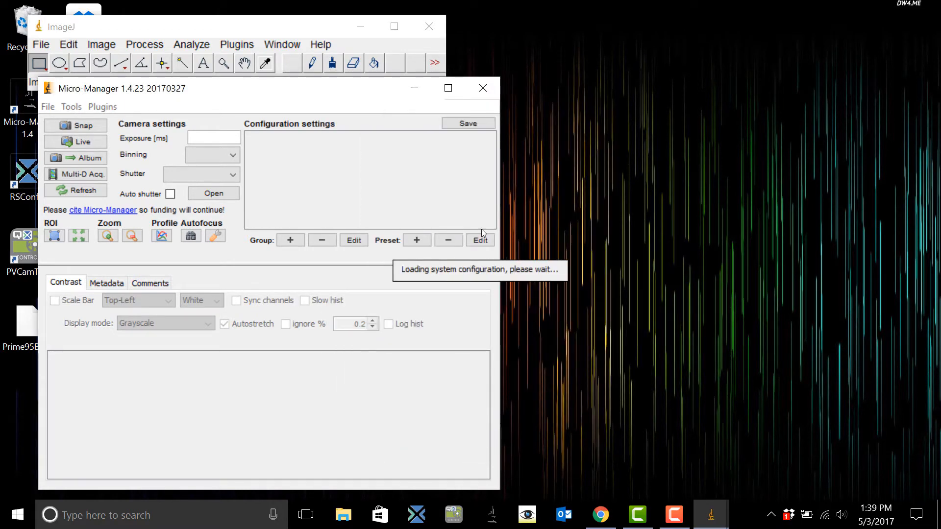